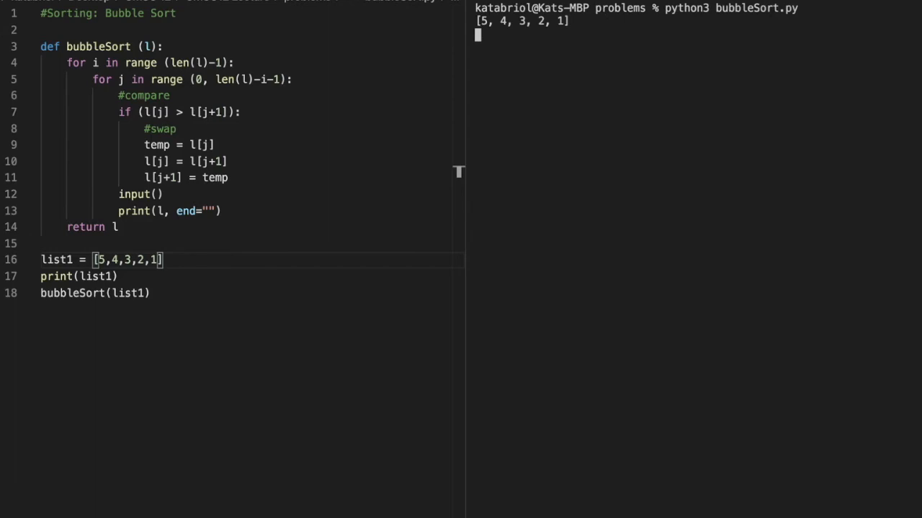
Continue the bubble sort so the terminal prints the first swap, [4, 5, 3, 2, 1]
{"action": "key", "text": "enter"}
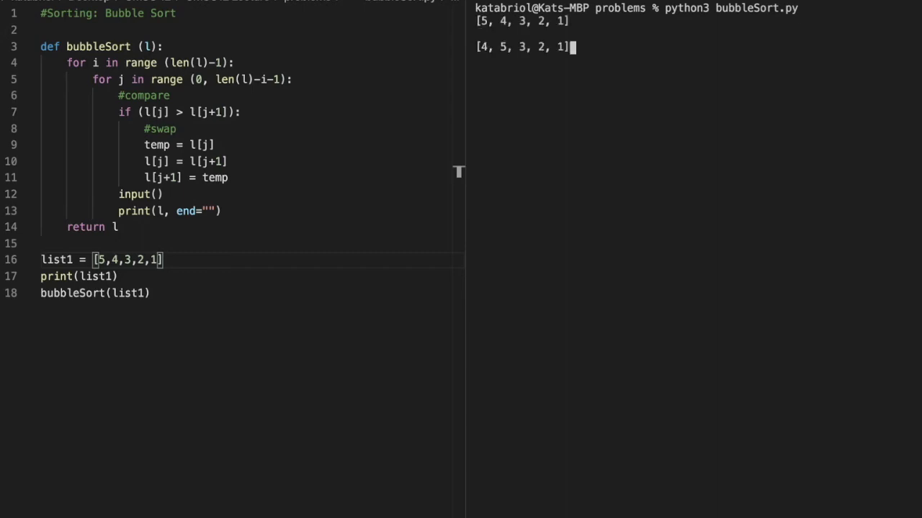
Step through five more swaps until the terminal shows [2, 1, 3, 4, 5]
{"action": "key", "text": "enter"}
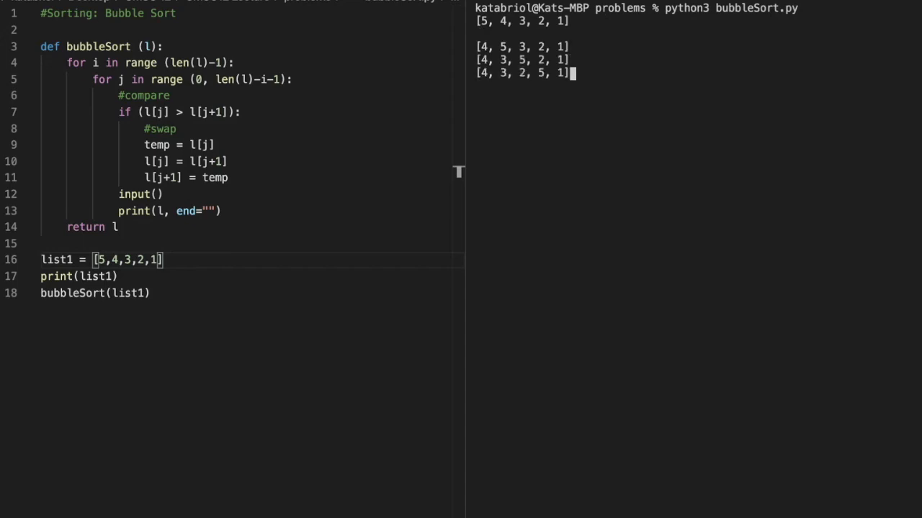
{"action": "key", "text": "Enter"}
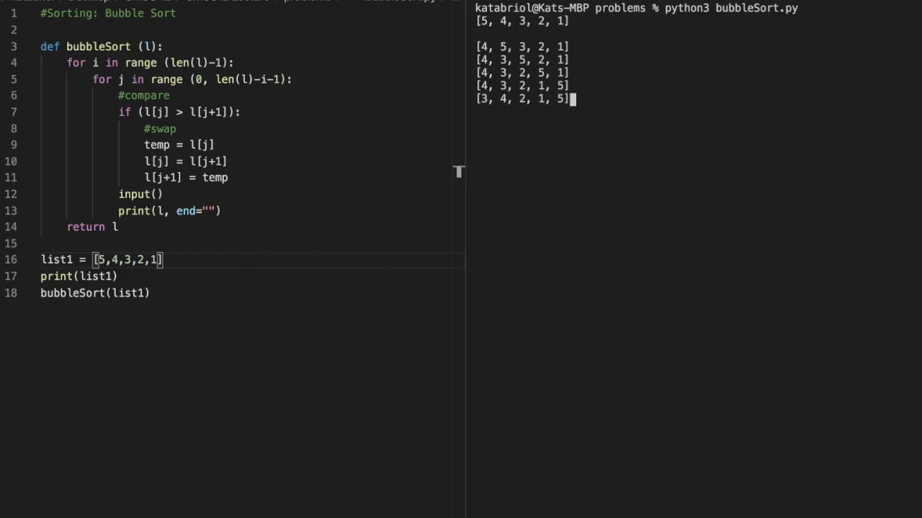
{"action": "key", "text": "Enter"}
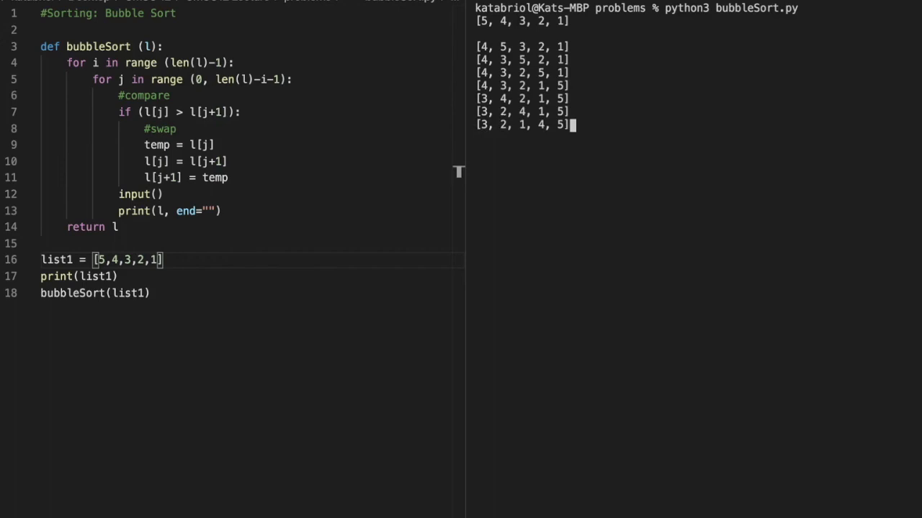
{"action": "key", "text": "Enter"}
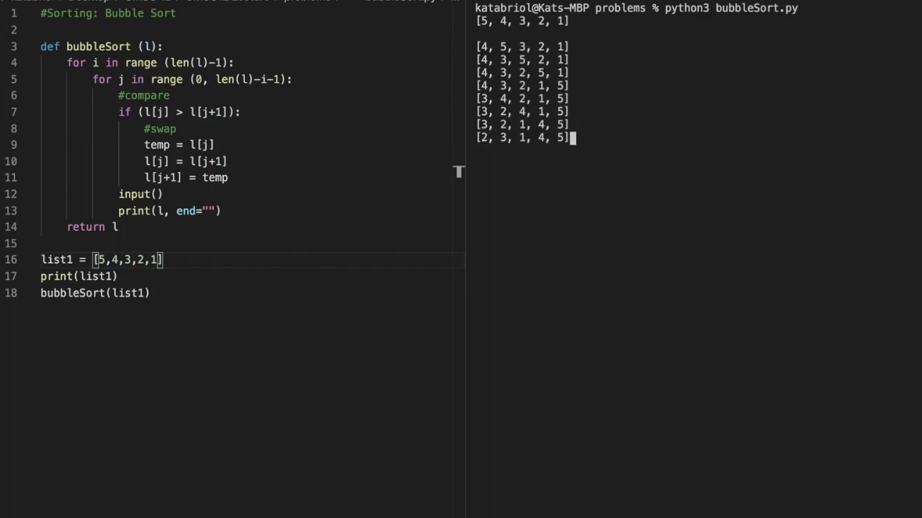
{"action": "key", "text": "enter"}
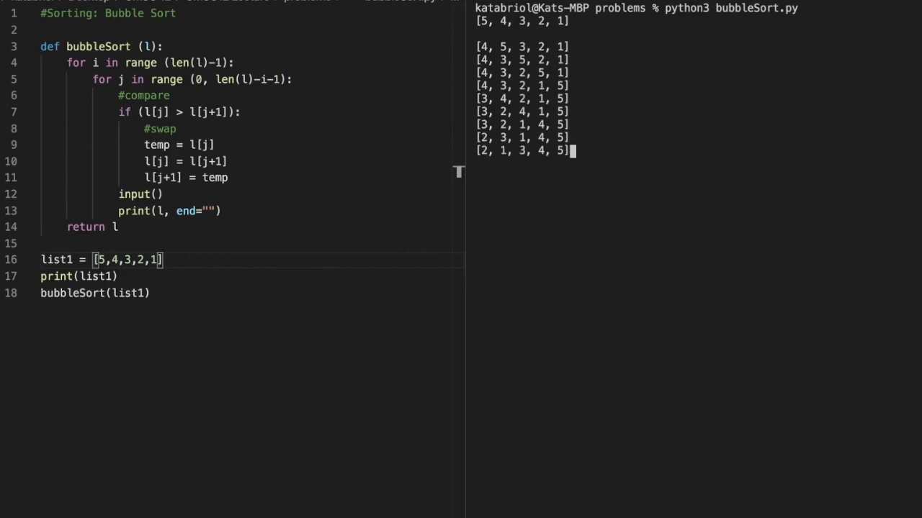